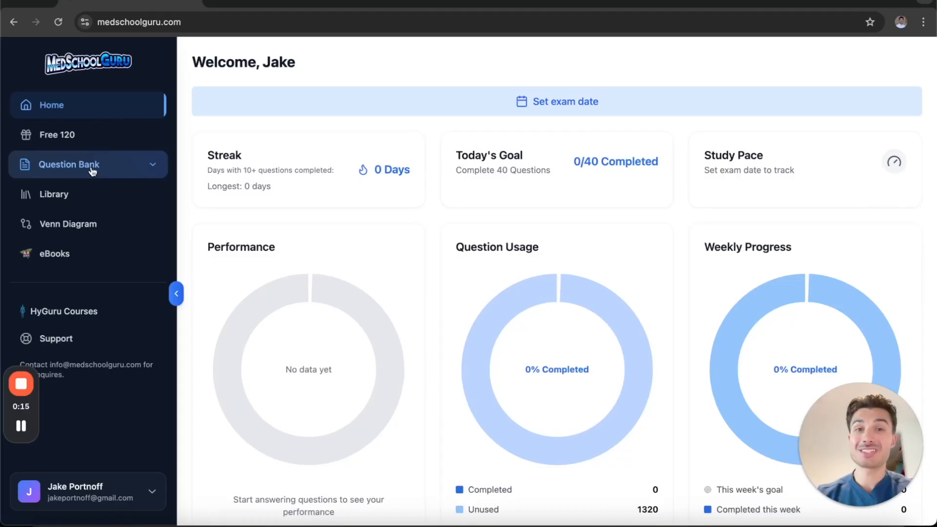
Step: Open Question Bank's Create Test page and toggle on all 11 Systems
{"action": "left_click", "coordinate": [68, 165]}
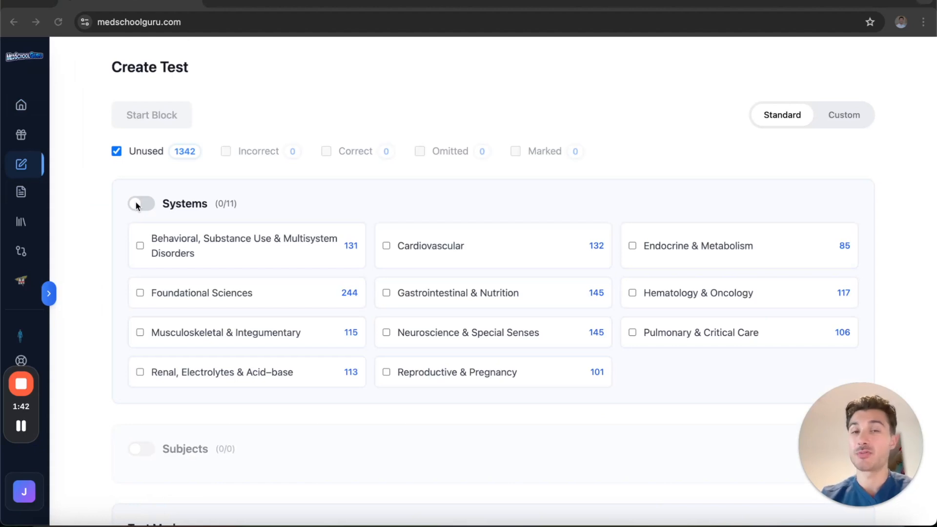
{"action": "left_click", "coordinate": [141, 203]}
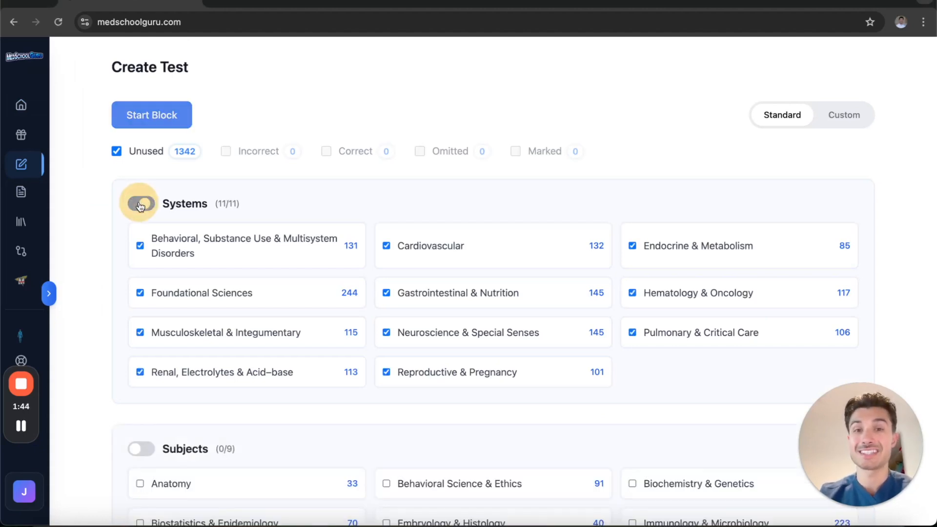
{"action": "left_click", "coordinate": [140, 204]}
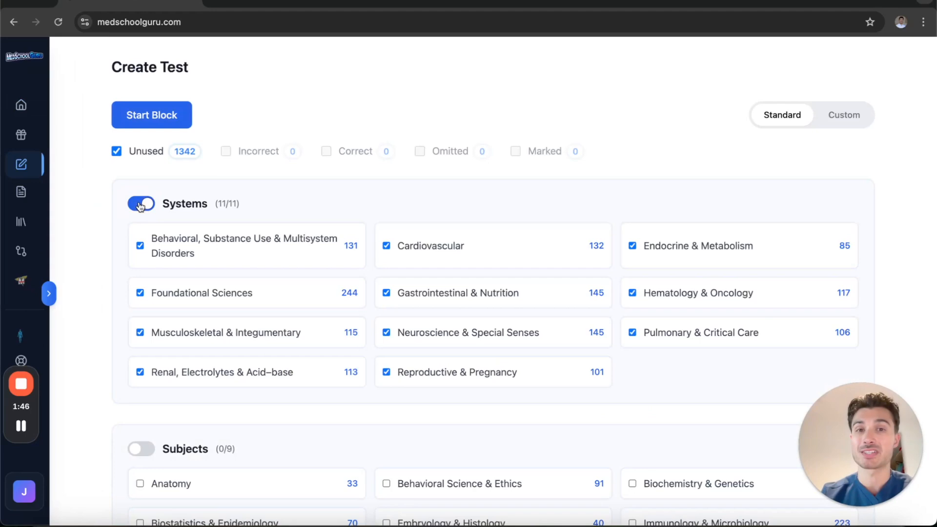
Step: Show Question 6's clinical reasoning walkthrough and advance it to step 7 of 9
{"action": "left_click", "coordinate": [151, 114]}
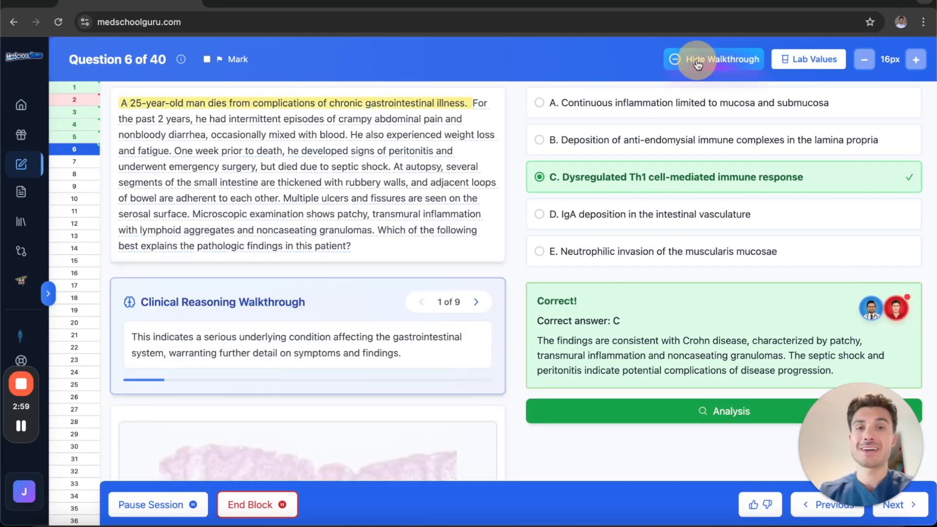
{"action": "left_click", "coordinate": [476, 301]}
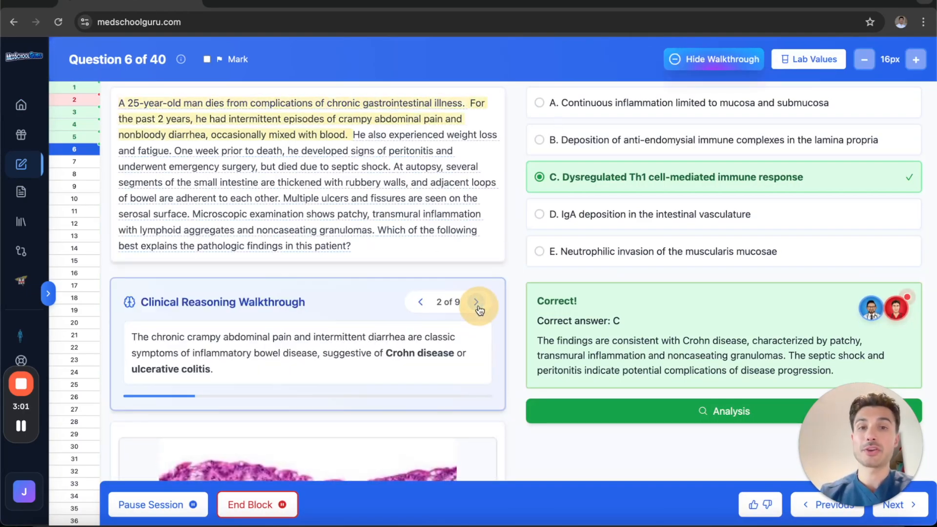
{"action": "left_click", "coordinate": [476, 302]}
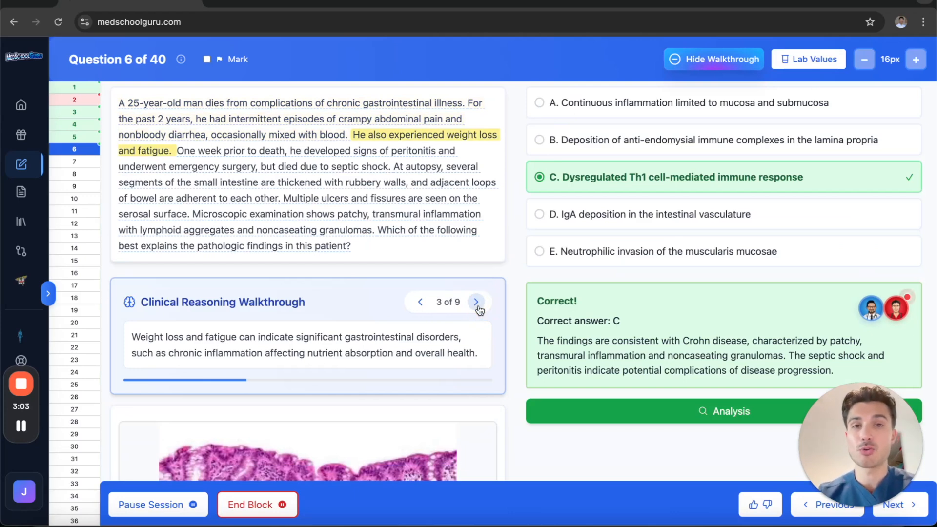
{"action": "left_click", "coordinate": [476, 301]}
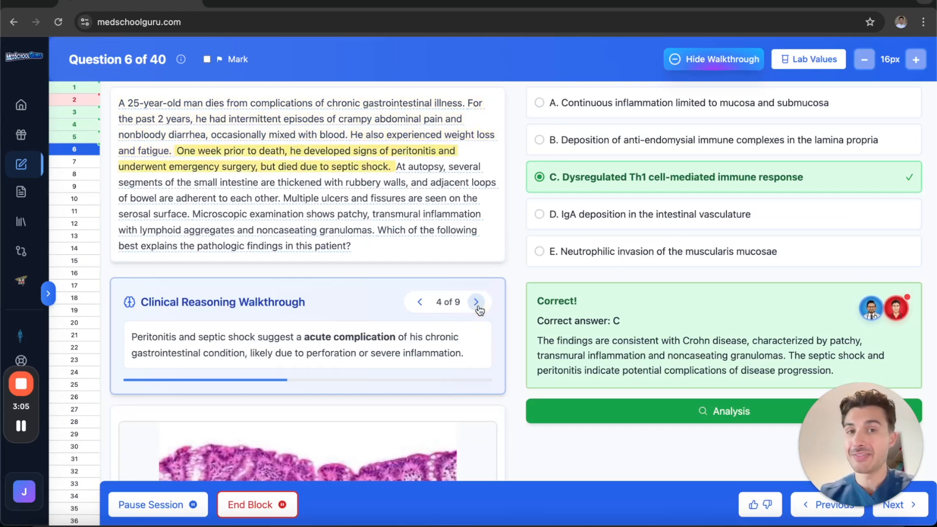
{"action": "left_click", "coordinate": [476, 301]}
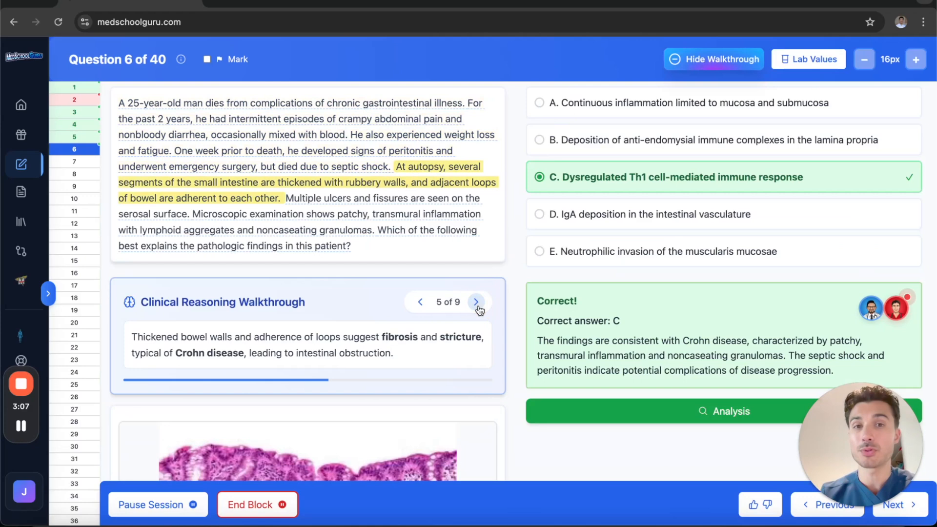
{"action": "left_click", "coordinate": [476, 302]}
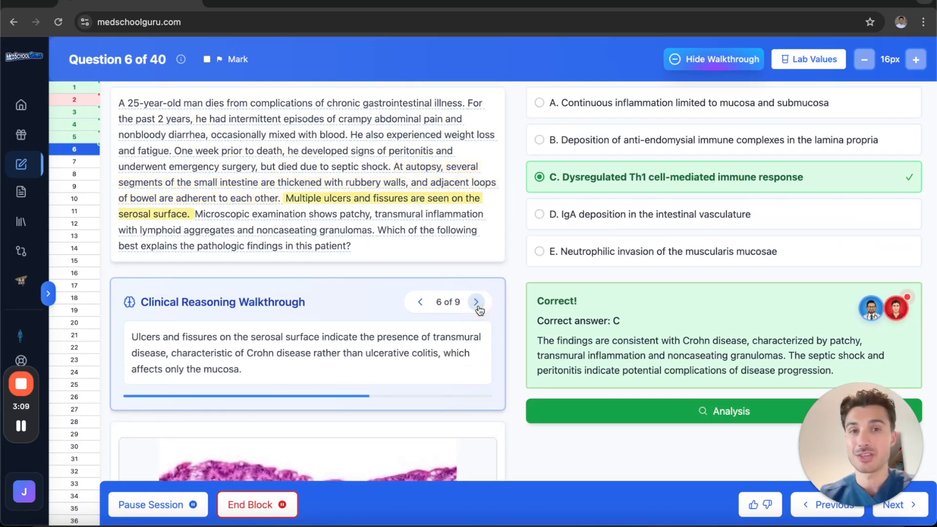
{"action": "left_click", "coordinate": [476, 302]}
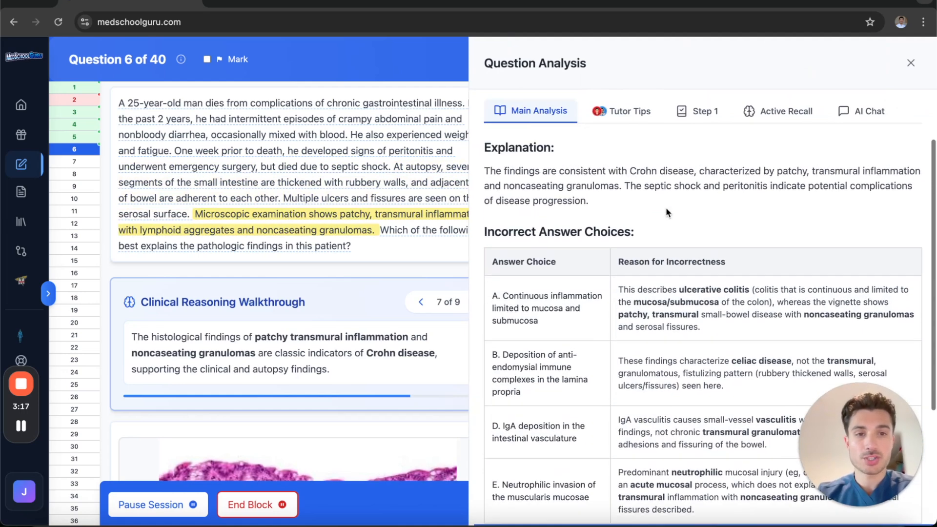
Step: Open the Active Recall tab in Question 6's analysis to see inflammatory bowel disease lead-ins
{"action": "left_click", "coordinate": [785, 110]}
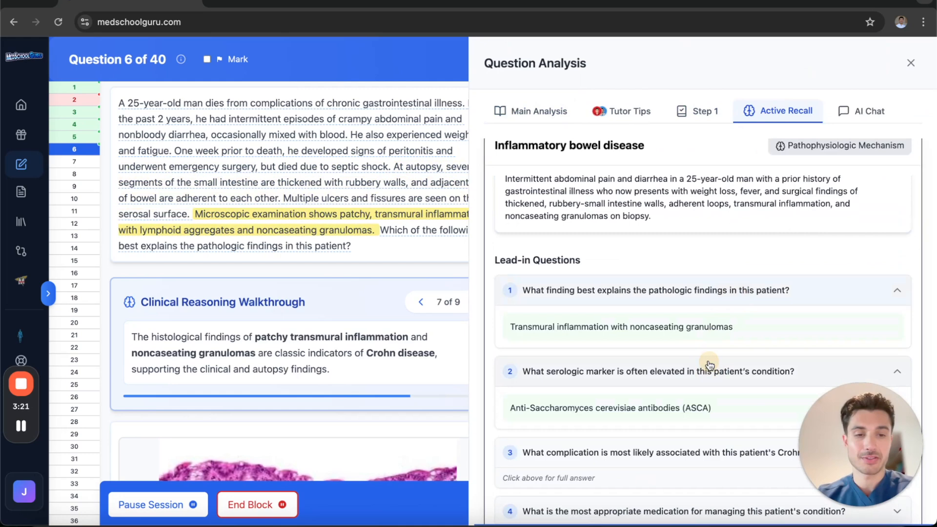
{"action": "left_click", "coordinate": [867, 111]}
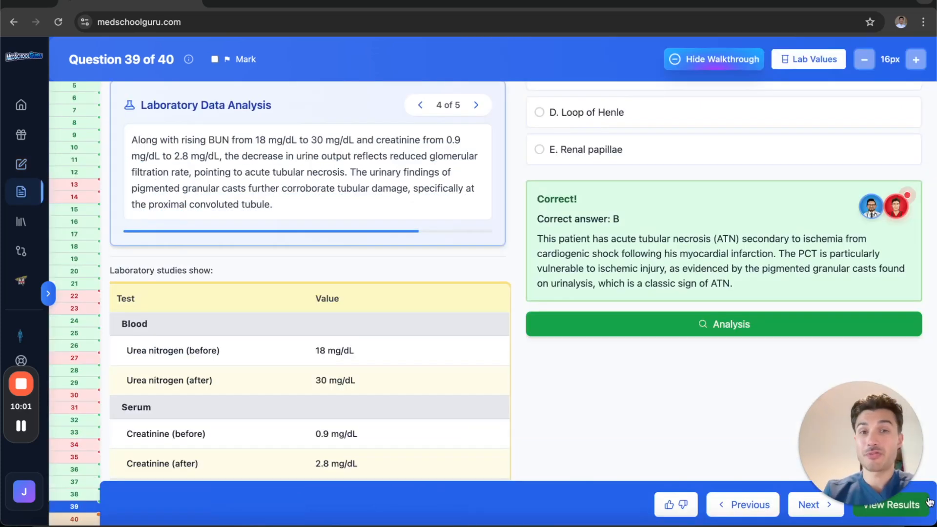
Step: Review 72.5% results, Burkitt Lymphoma active recall, and Venn Diagram, then reach the Library
{"action": "left_click", "coordinate": [889, 504]}
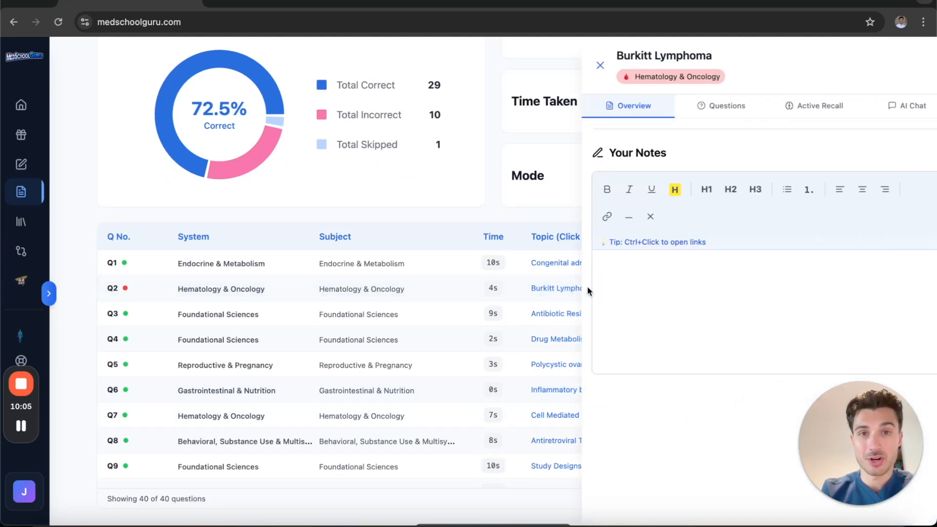
{"action": "left_click", "coordinate": [814, 106]}
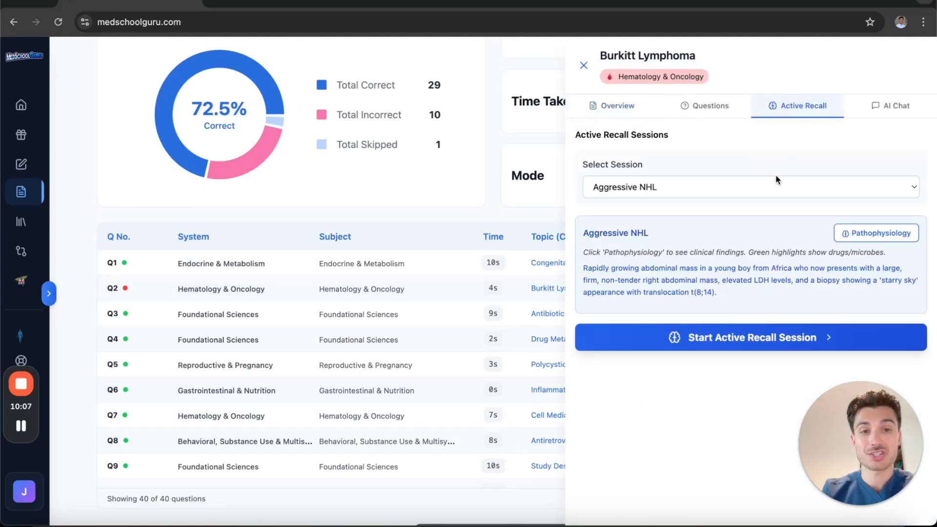
{"action": "left_click", "coordinate": [750, 337]}
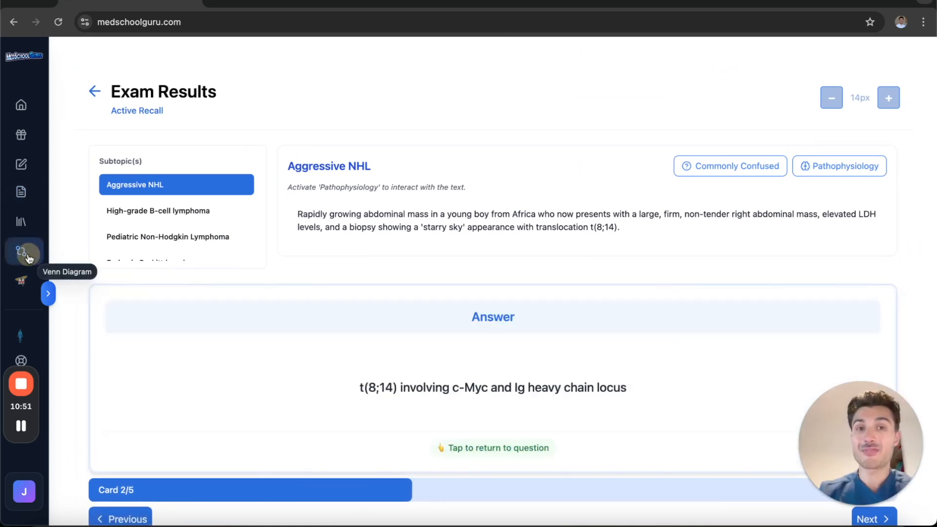
{"action": "left_click", "coordinate": [24, 250]}
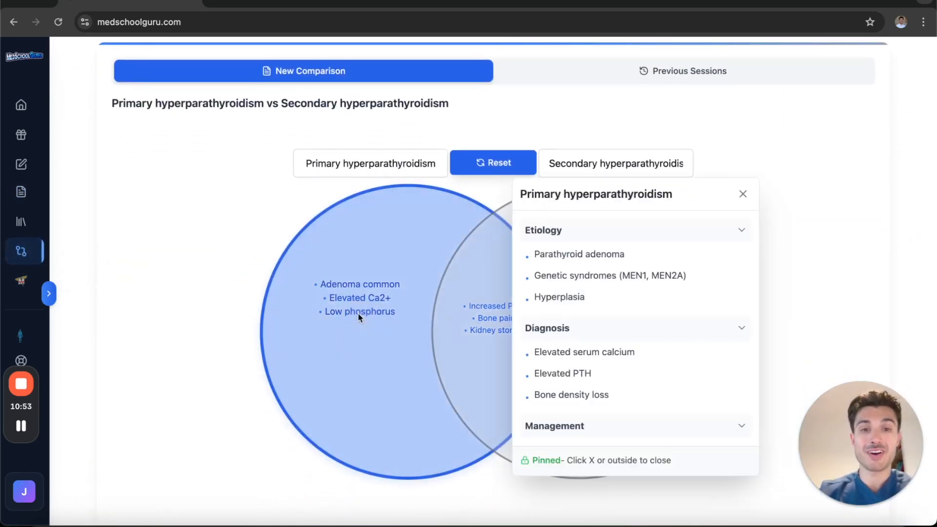
{"action": "left_click", "coordinate": [21, 221]}
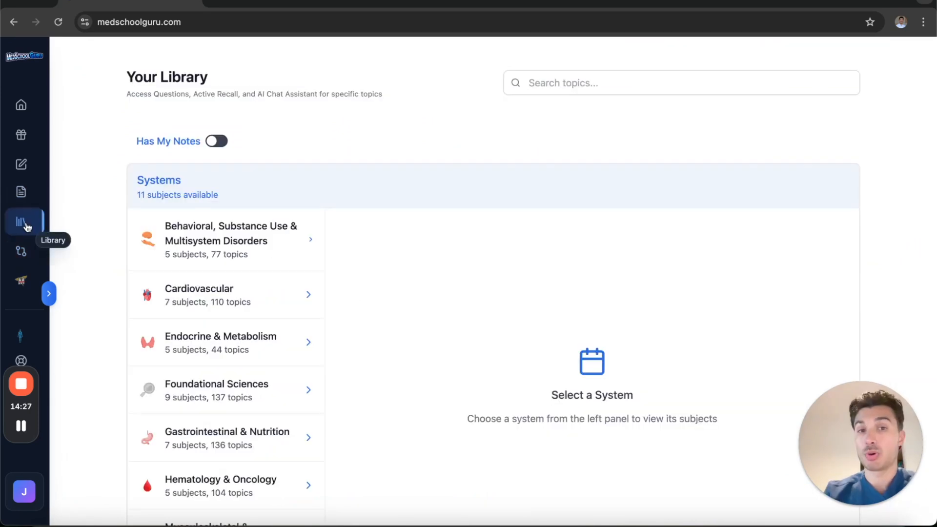
Step: View Cardiovascular's Acute heart failure topic overview, then go to the Step 1 Free 120 page
{"action": "left_click", "coordinate": [225, 295]}
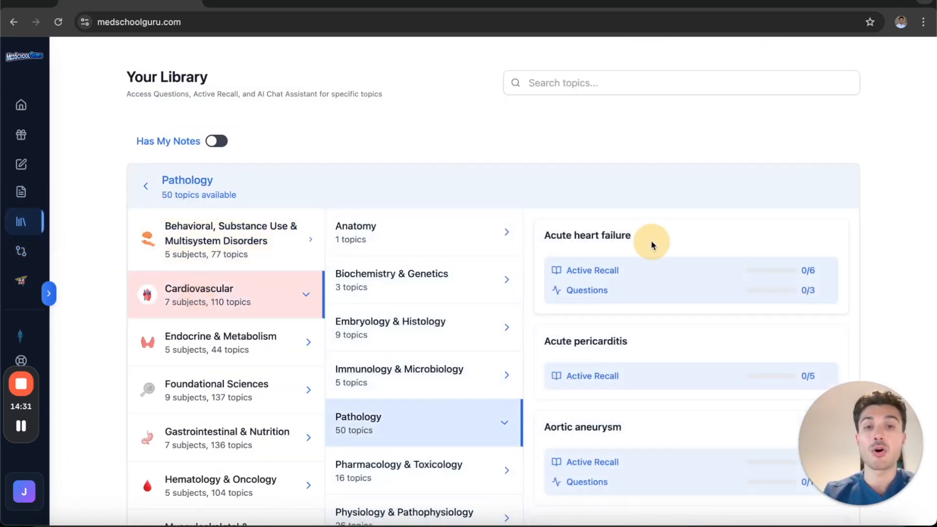
{"action": "left_click", "coordinate": [587, 235]}
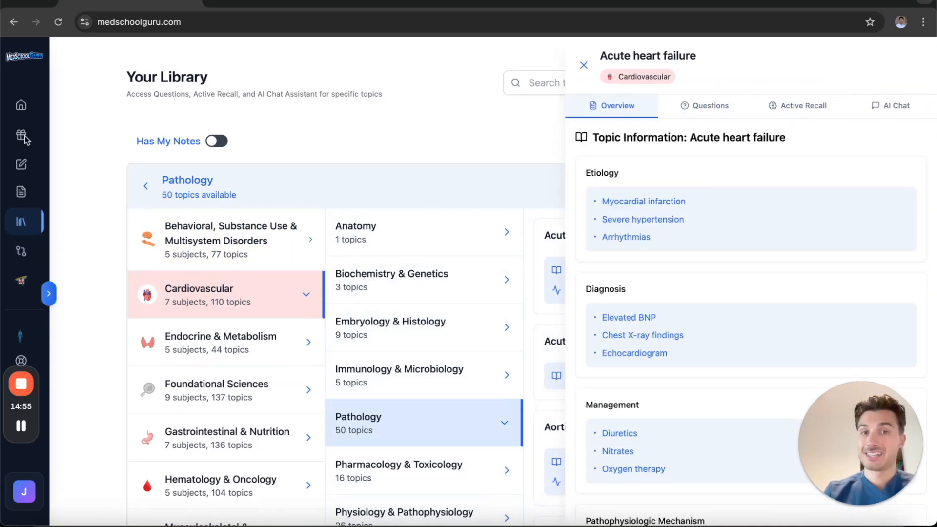
{"action": "left_click", "coordinate": [21, 135]}
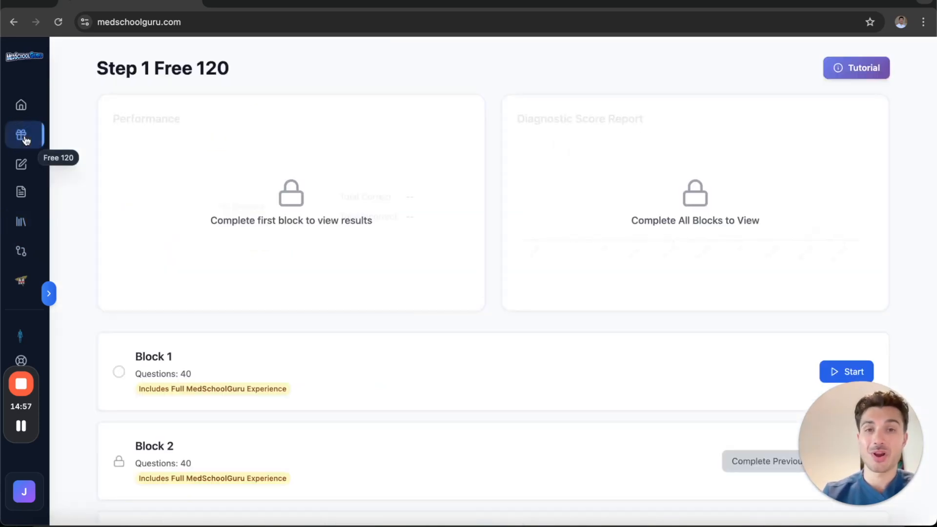